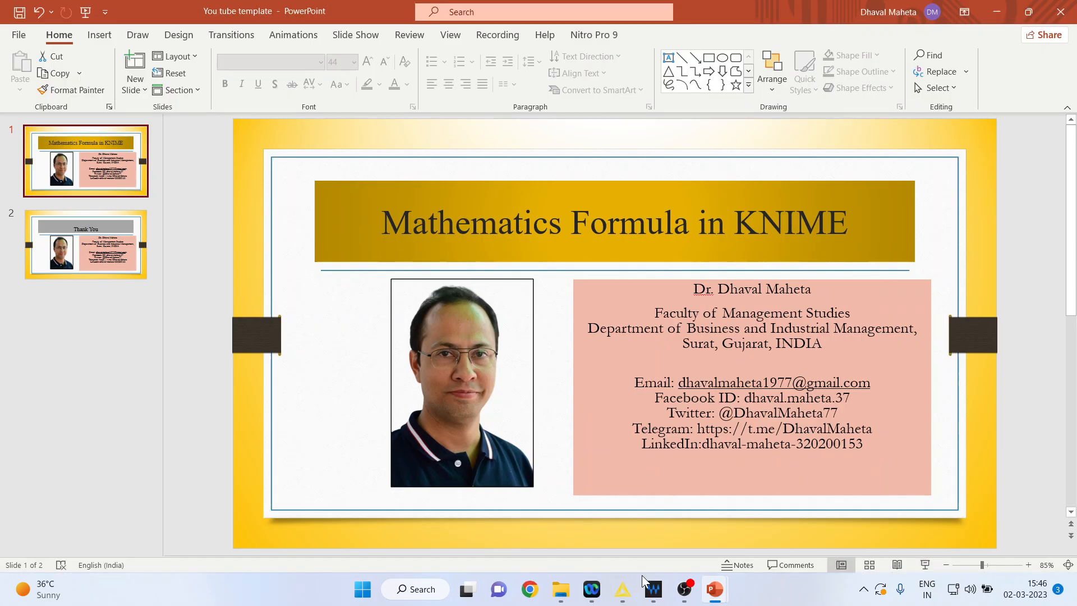
# Switch from the PowerPoint title slide to the KNIME workflow editor.
pyautogui.click(620, 589)
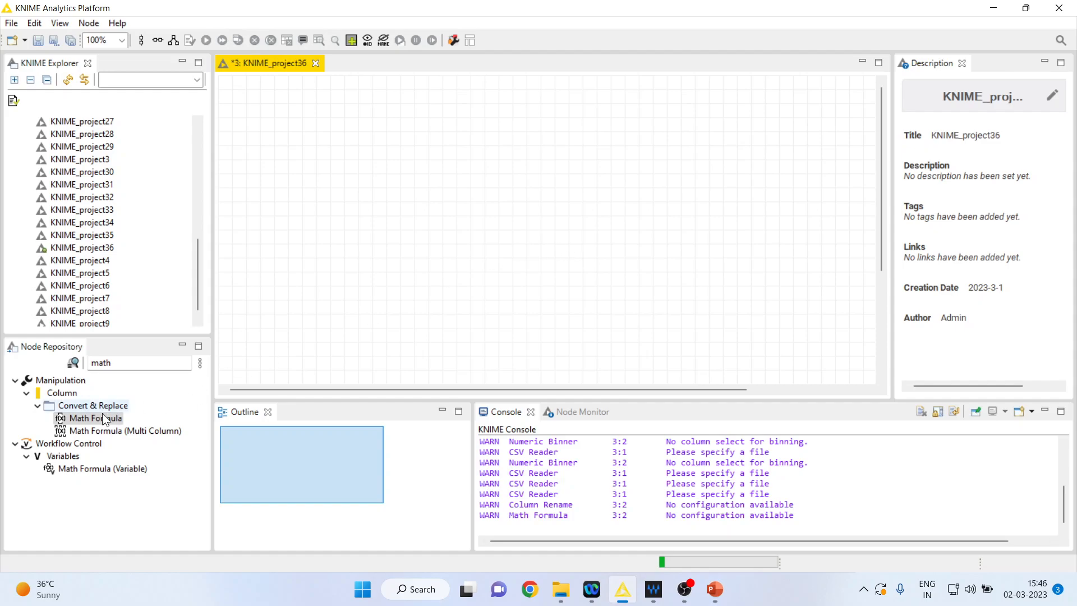
# Place a CSV Reader node from IO > Read onto the empty workflow canvas.
pyautogui.click(94, 419)
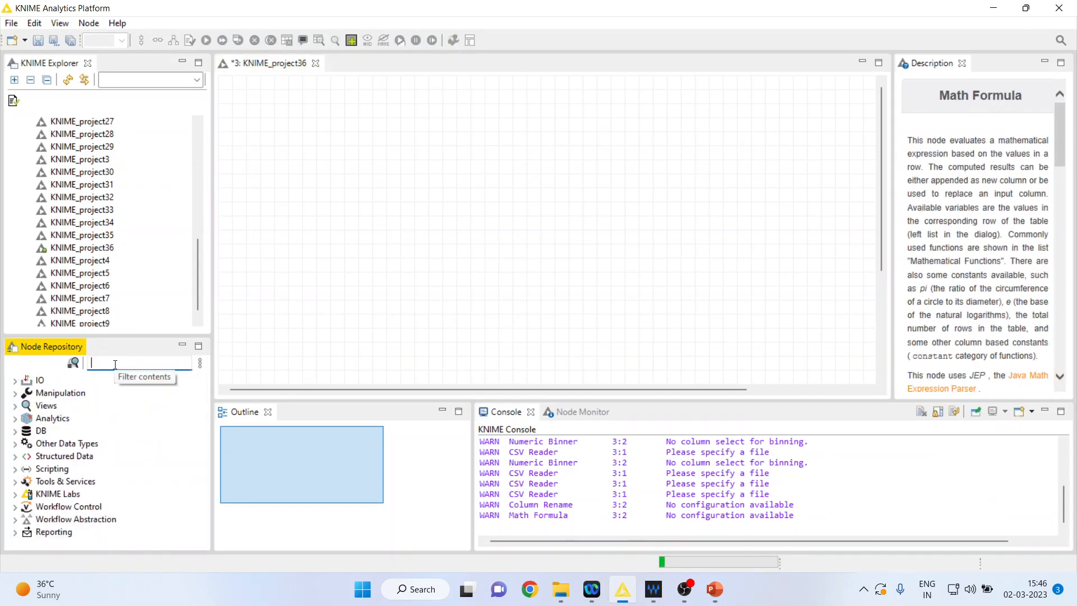
pyautogui.click(15, 381)
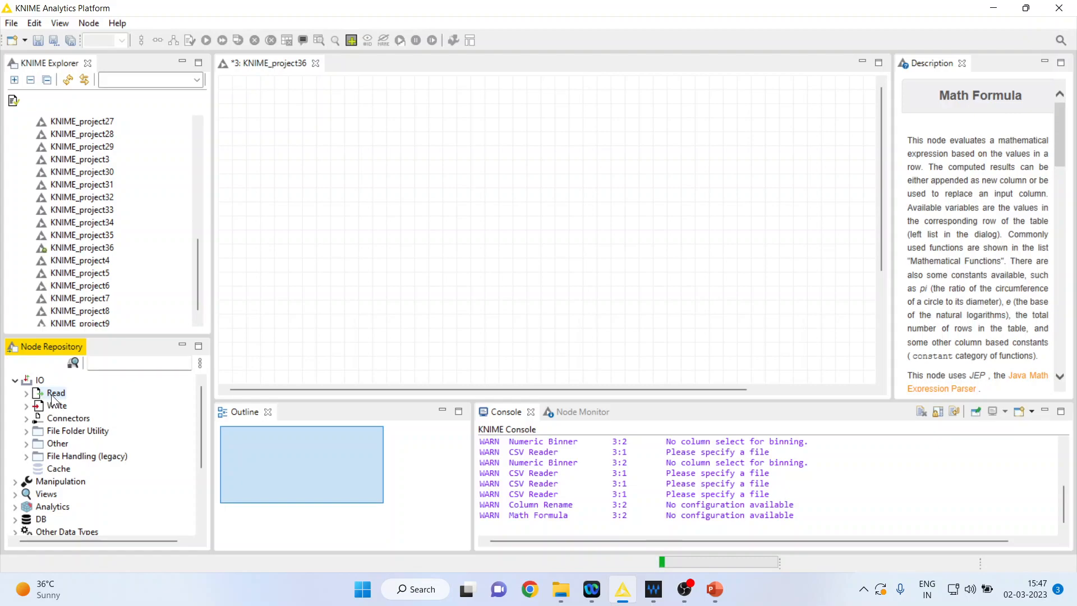
pyautogui.click(57, 392)
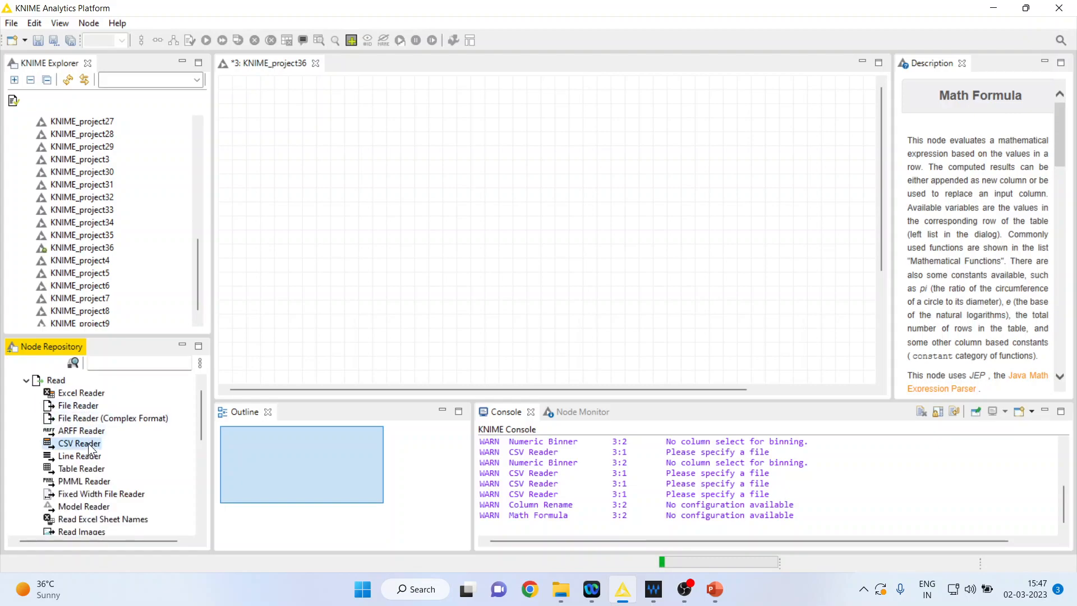
pyautogui.moveTo(80, 443); pyautogui.dragTo(540, 229)
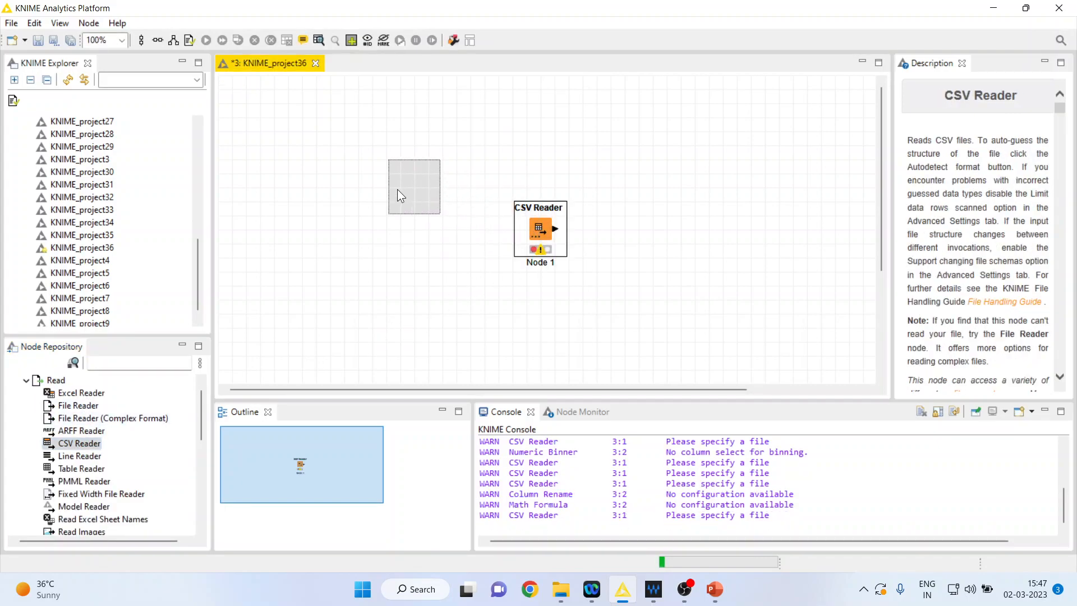
# Point the CSV Reader at heart1.csv in the Knime Data folder, previewing Age and Sex columns.
pyautogui.doubleClick(540, 229)
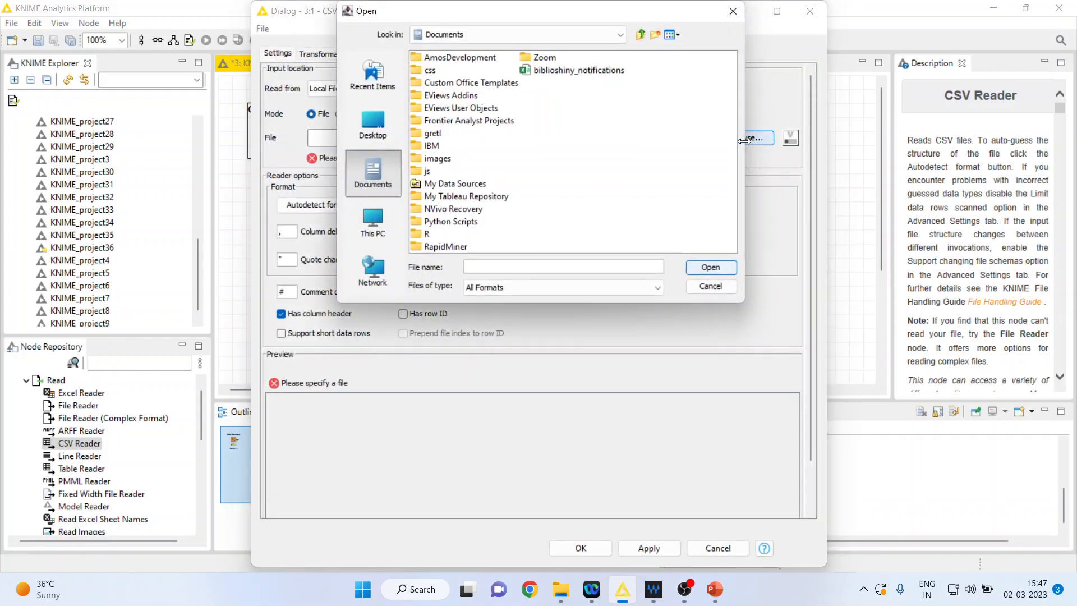
pyautogui.click(617, 35)
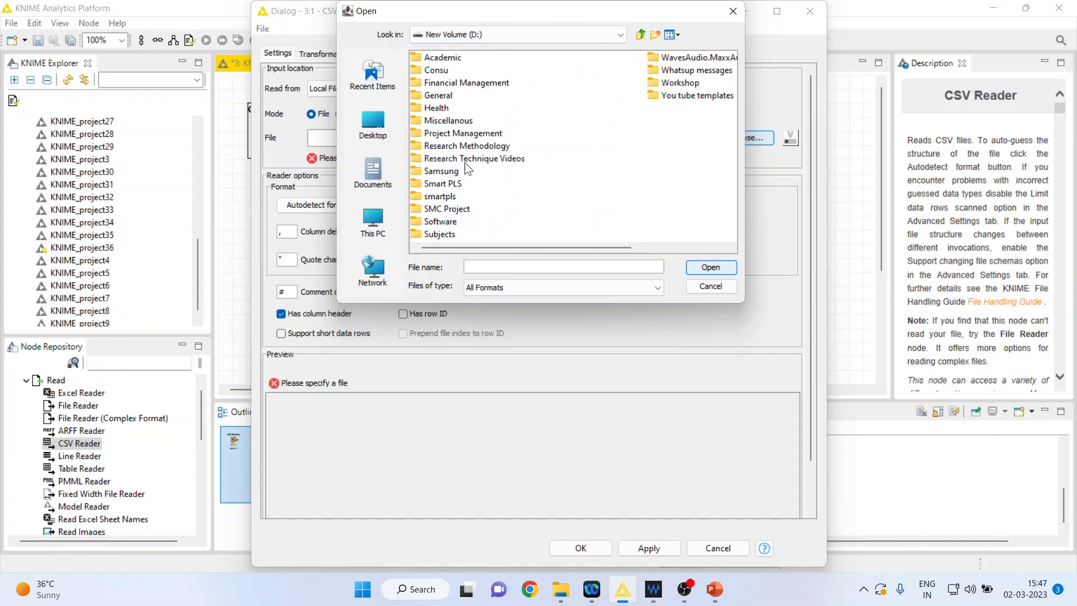
pyautogui.doubleClick(473, 145)
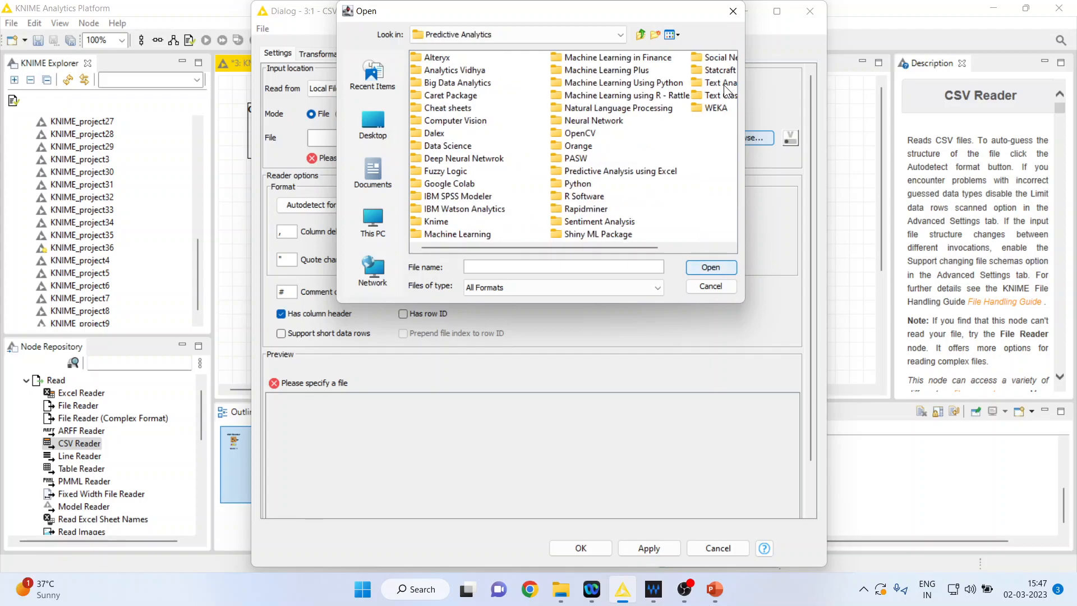
pyautogui.click(436, 221)
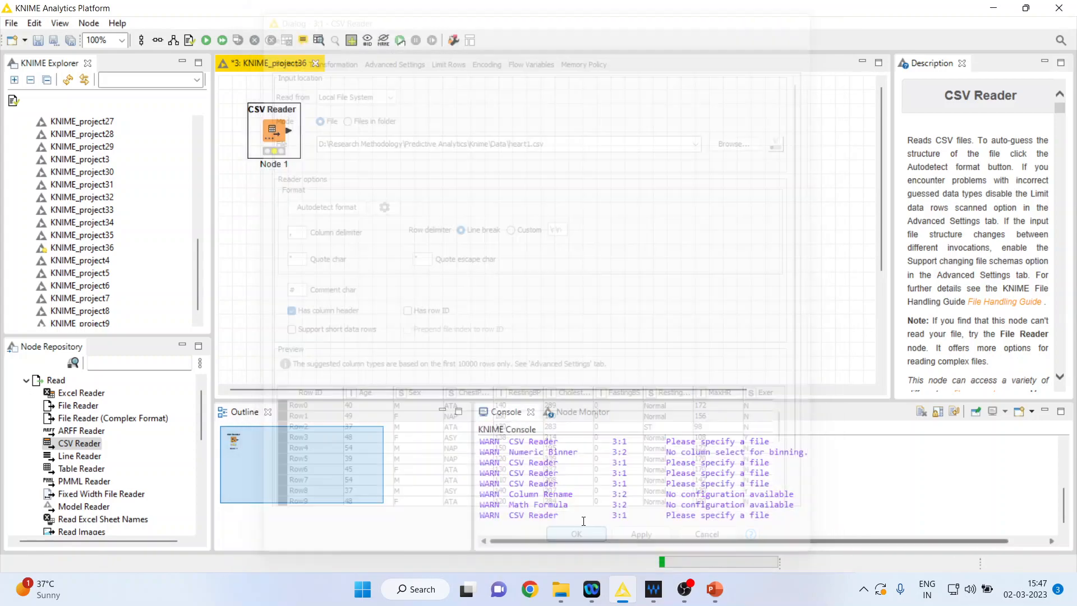
pyautogui.rightClick(273, 130)
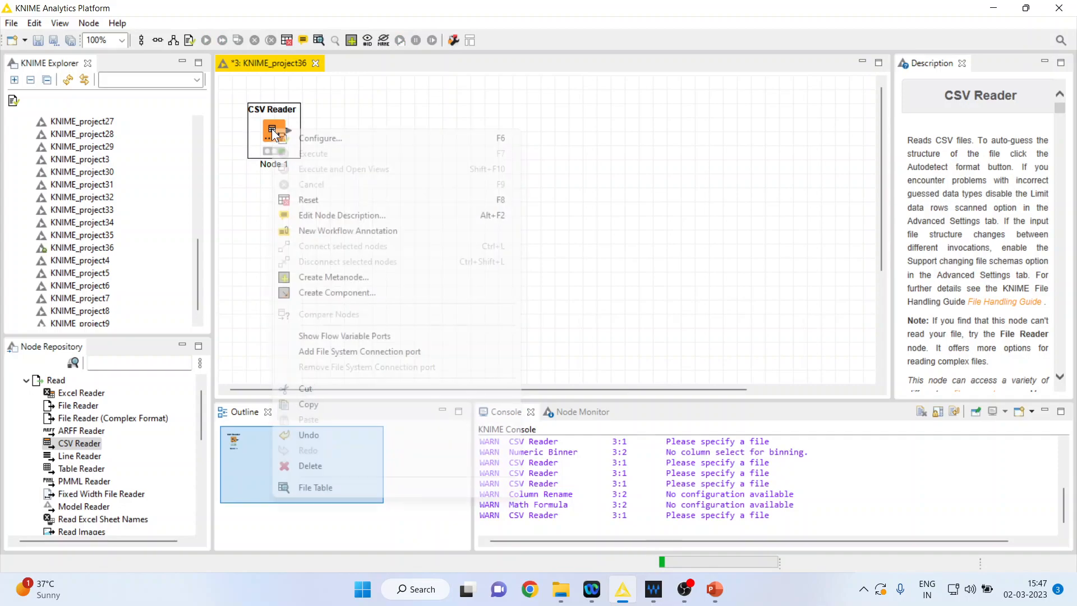
pyautogui.moveTo(316, 486)
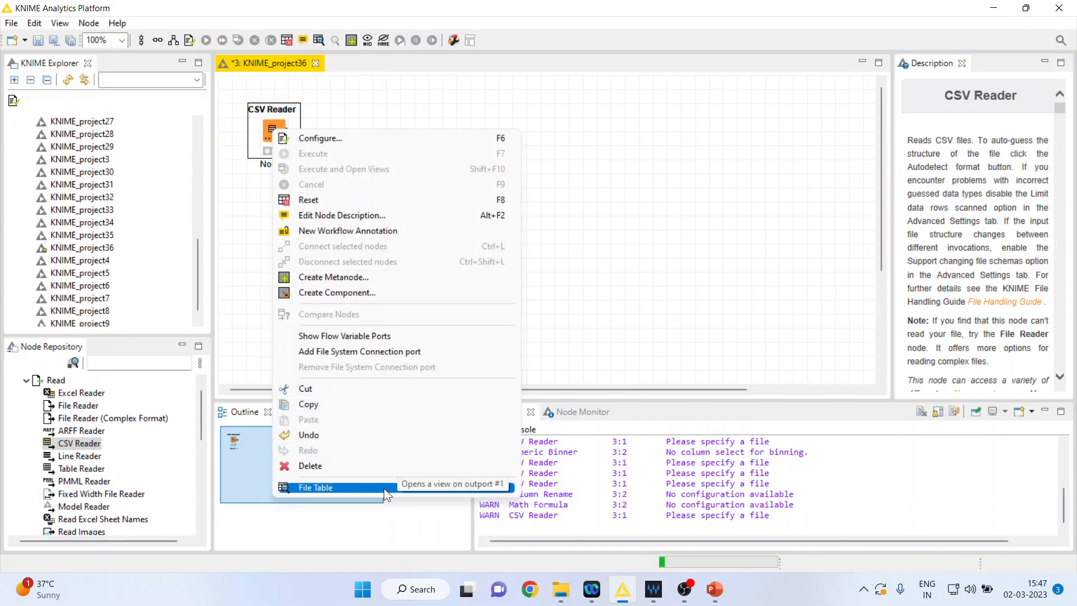
pyautogui.click(315, 487)
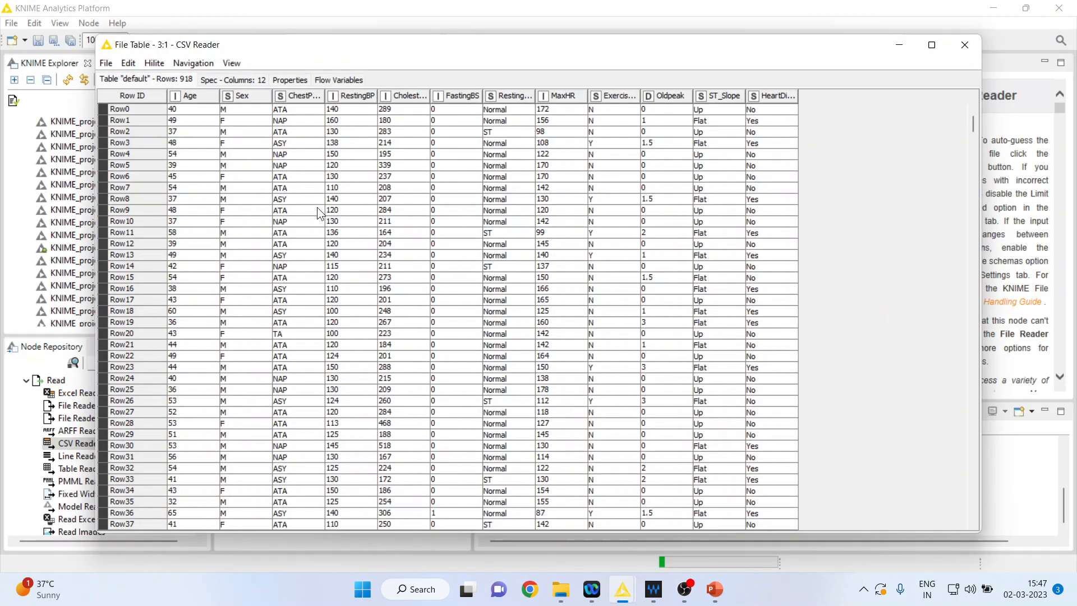
pyautogui.moveTo(243, 168)
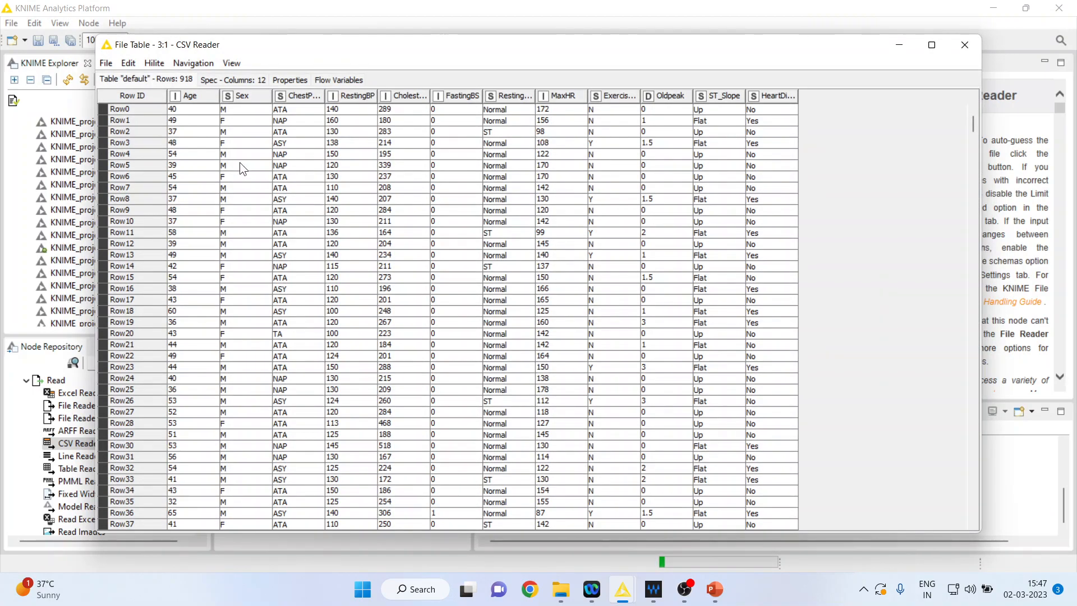
pyautogui.moveTo(199, 99)
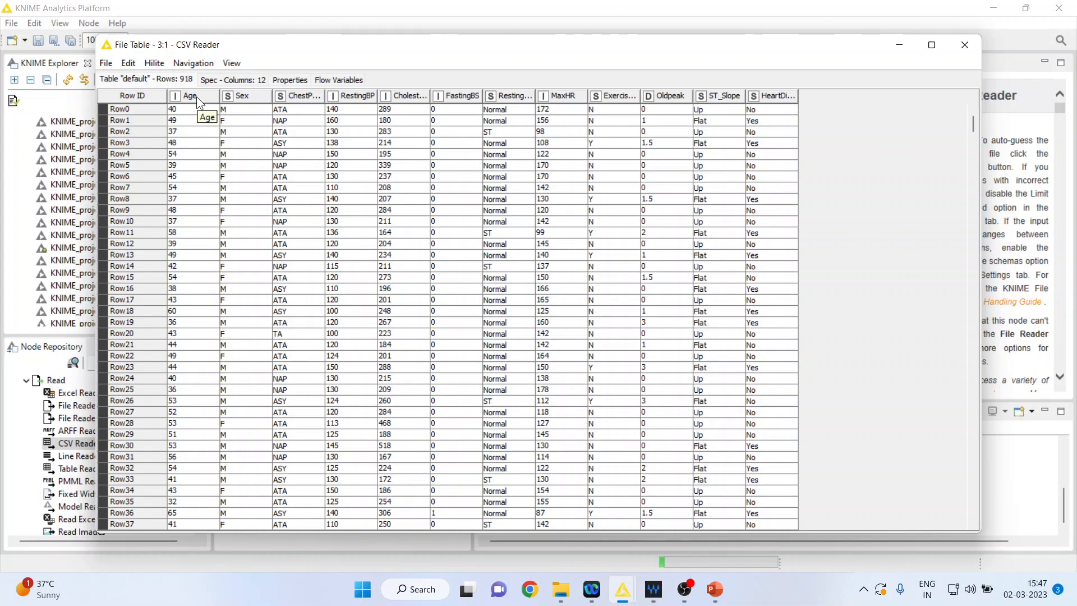
pyautogui.moveTo(203, 103)
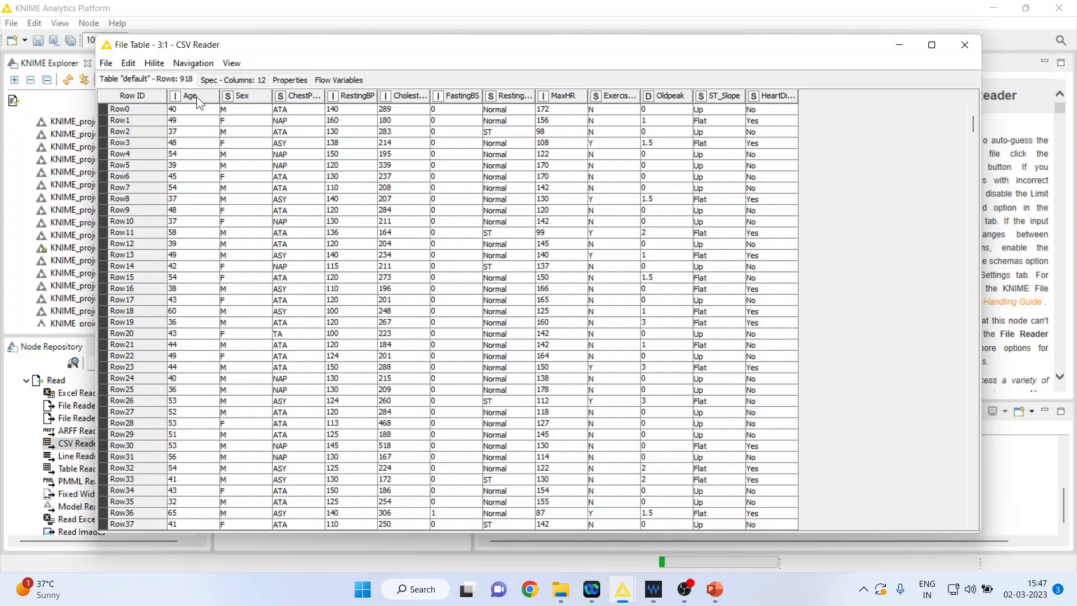
pyautogui.click(964, 45)
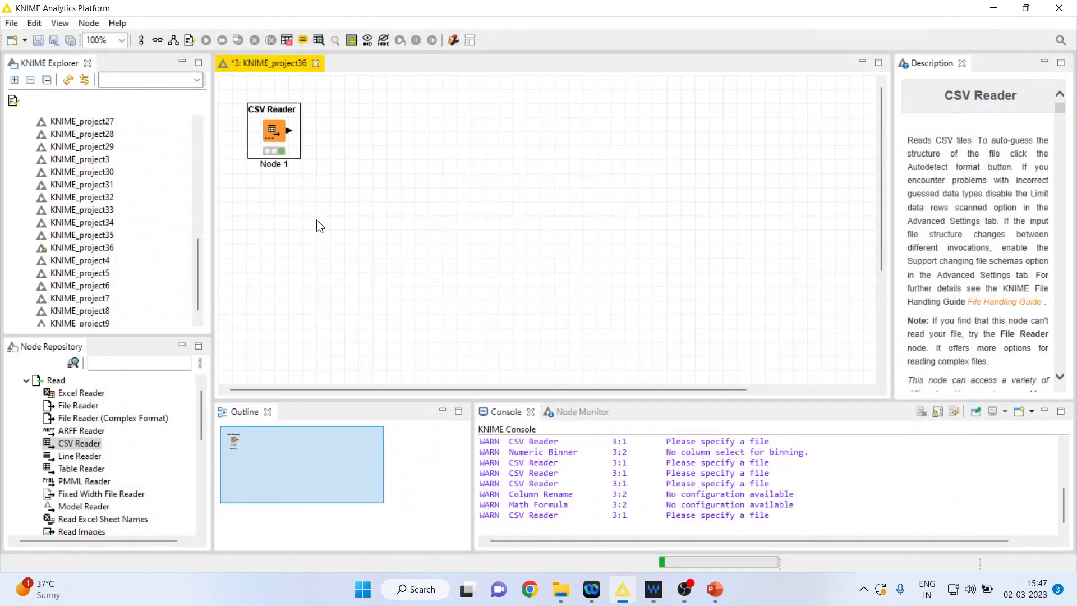
# Search 'math' and add a Math Formula node connected after the CSV Reader.
pyautogui.click(137, 362)
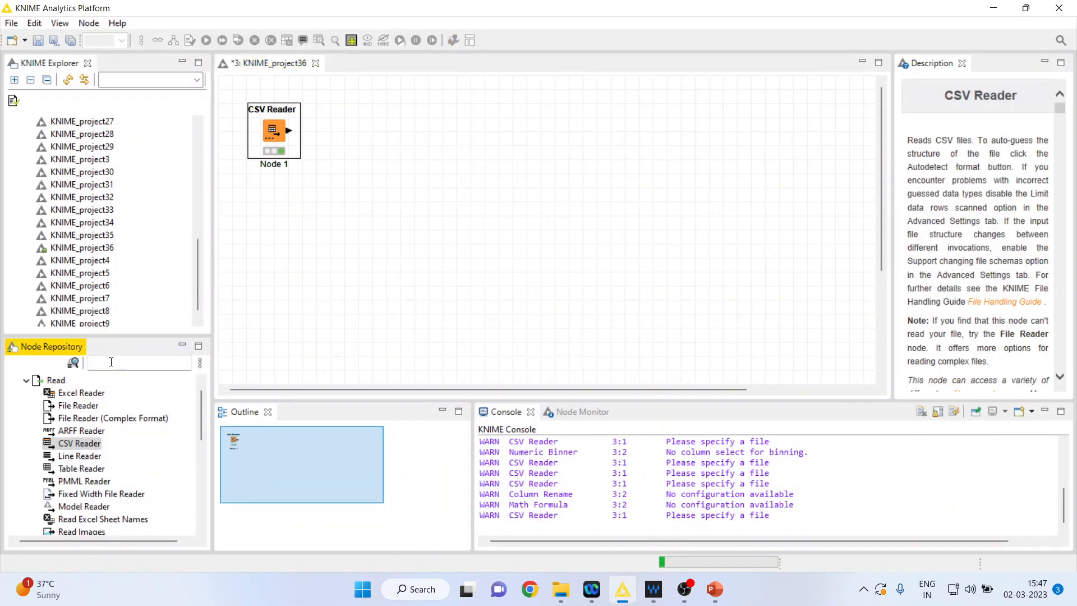
pyautogui.write('math')
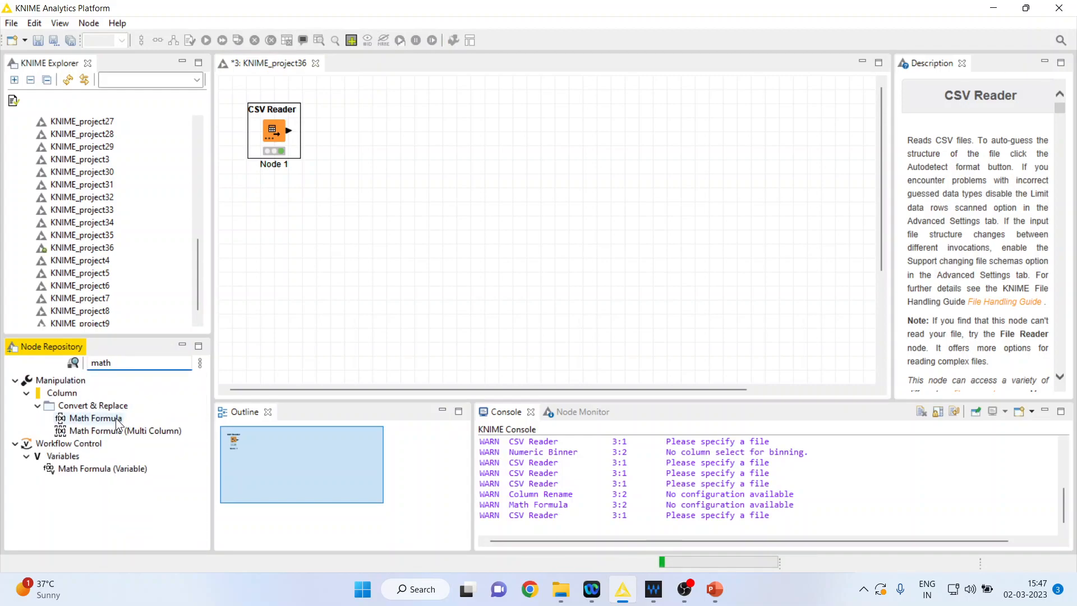
pyautogui.doubleClick(95, 418)
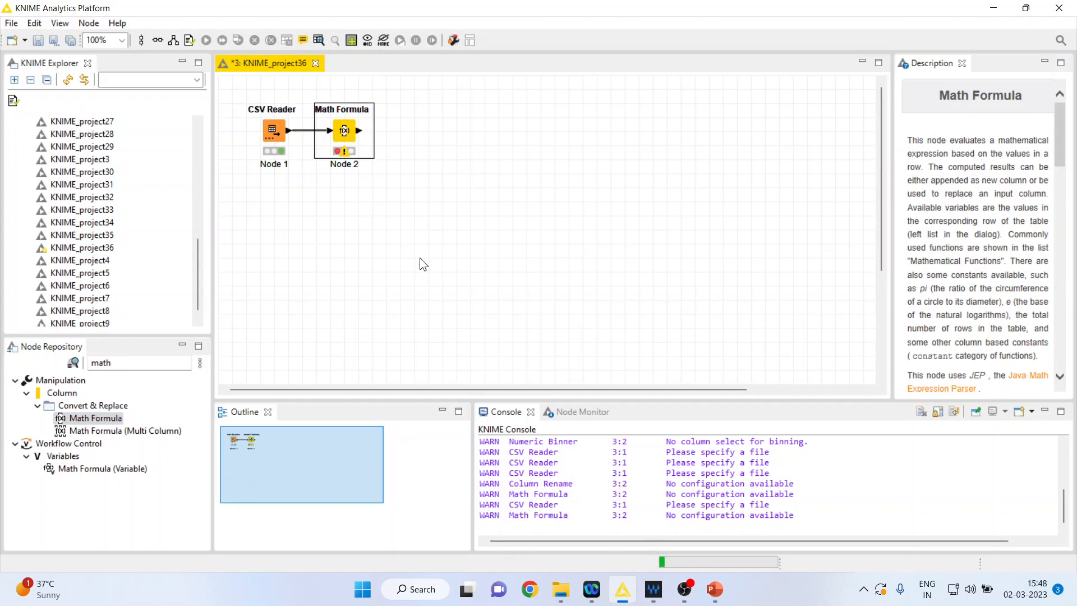
pyautogui.moveTo(384, 191)
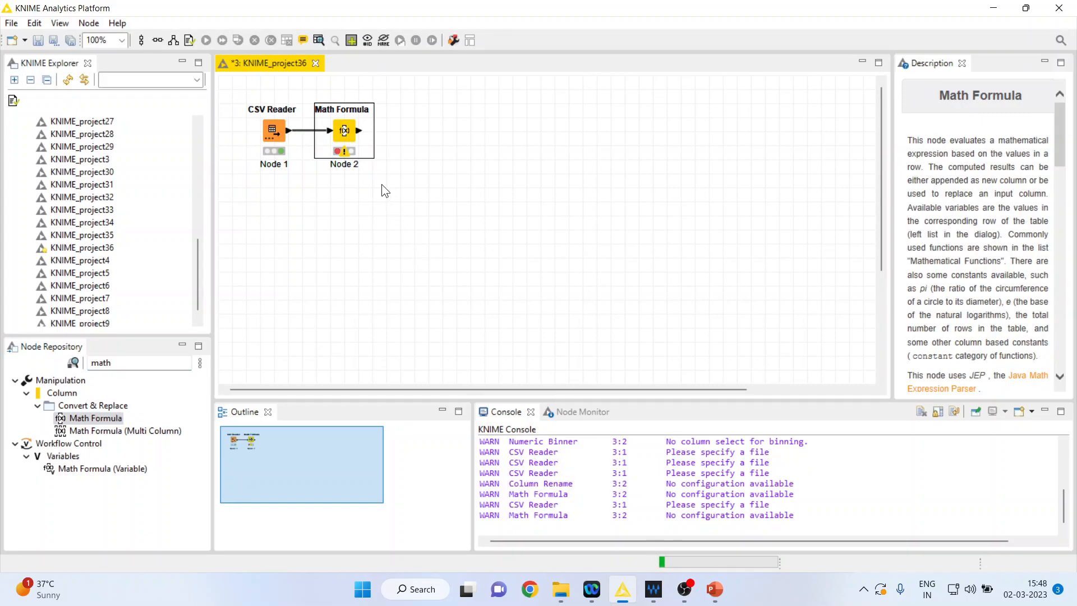
pyautogui.rightClick(343, 130)
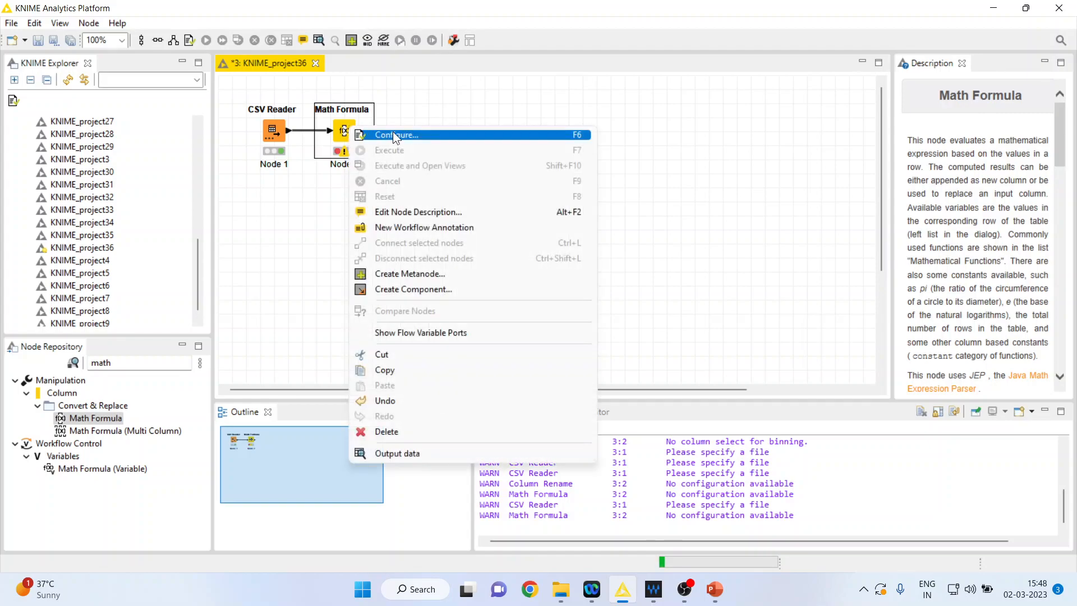
# Configure the Math Formula as ln($Age$) appended as a 'Log of Age' column.
pyautogui.click(396, 135)
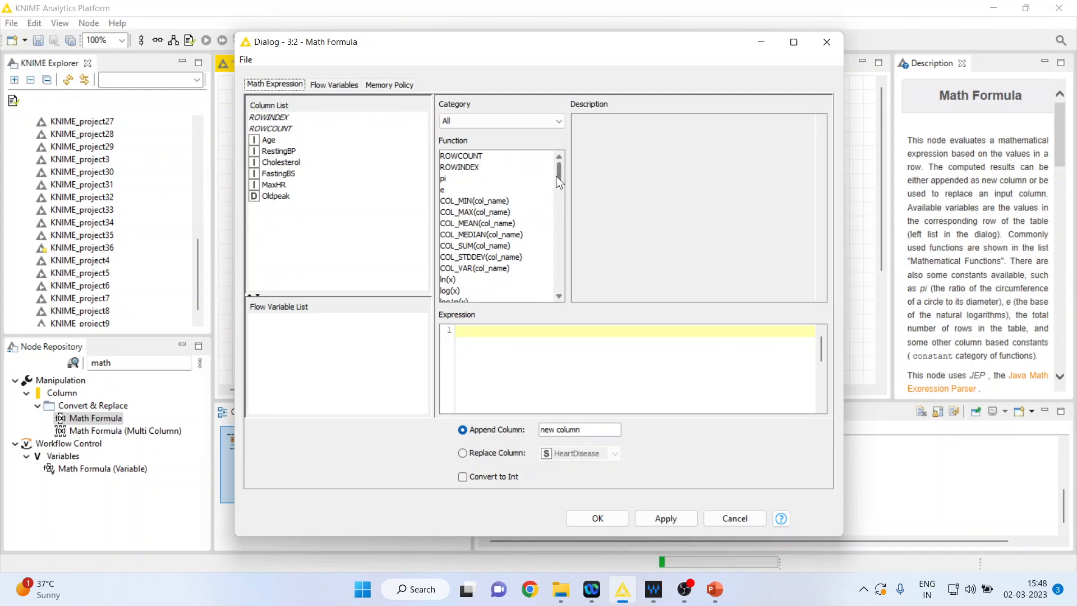
pyautogui.scroll(-3)
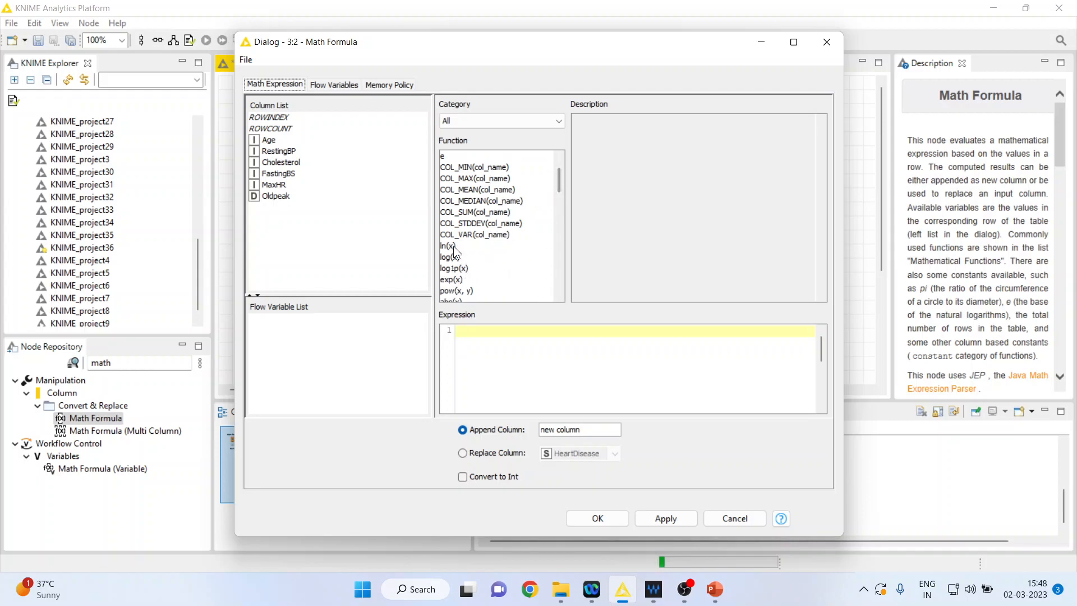
pyautogui.doubleClick(448, 245)
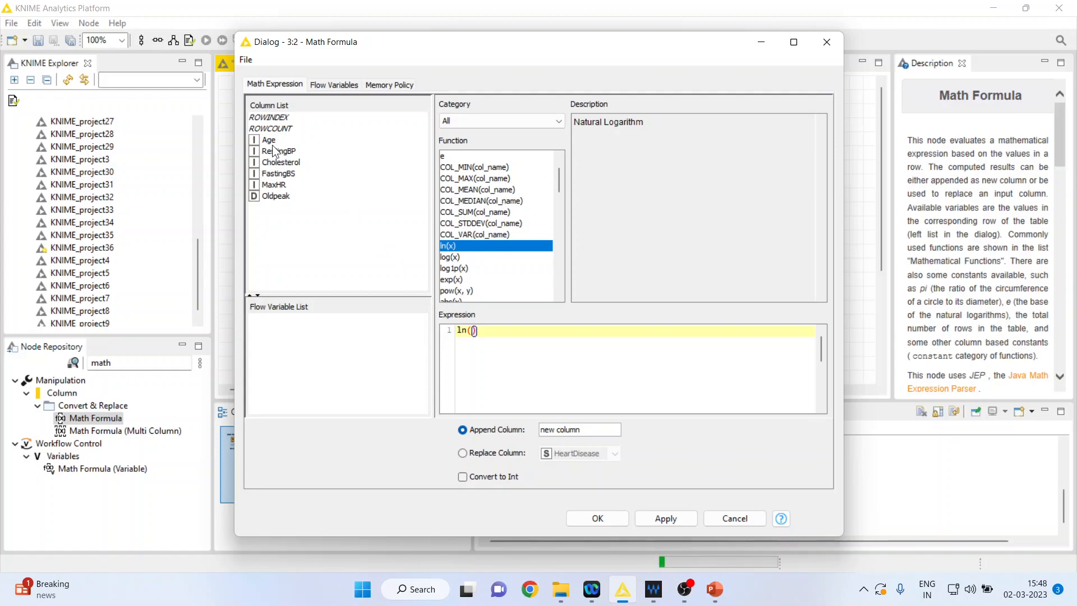
pyautogui.doubleClick(268, 140)
pyautogui.write('Log of Age')
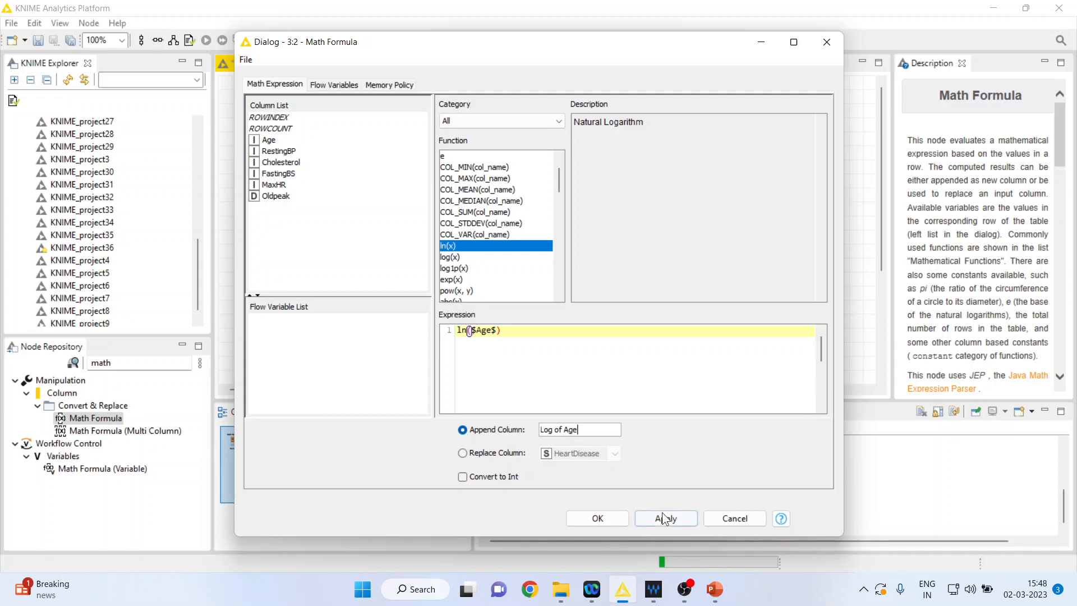
pyautogui.click(596, 518)
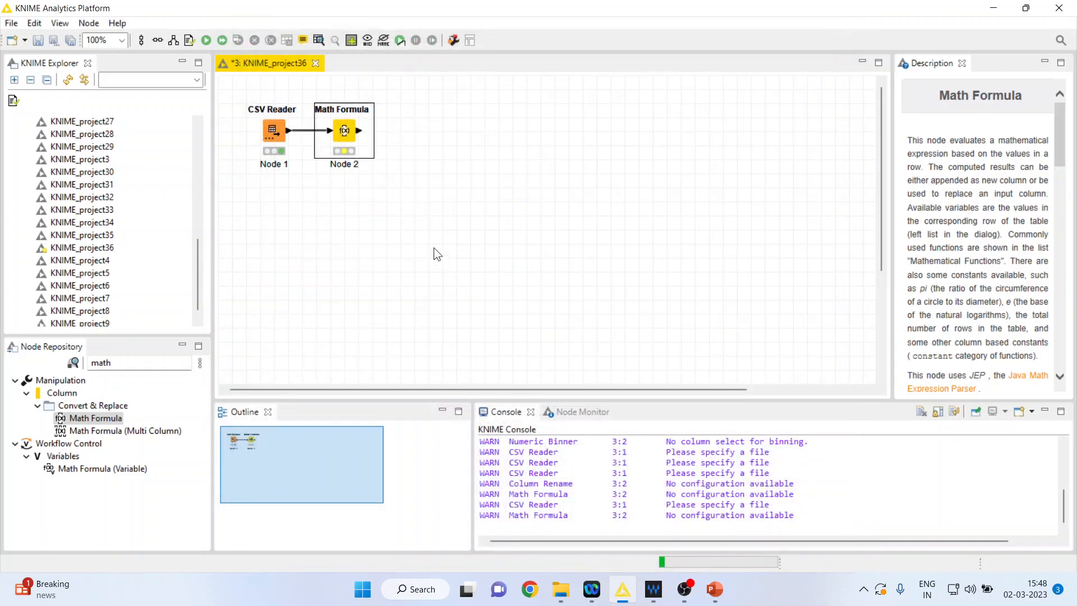
pyautogui.rightClick(344, 130)
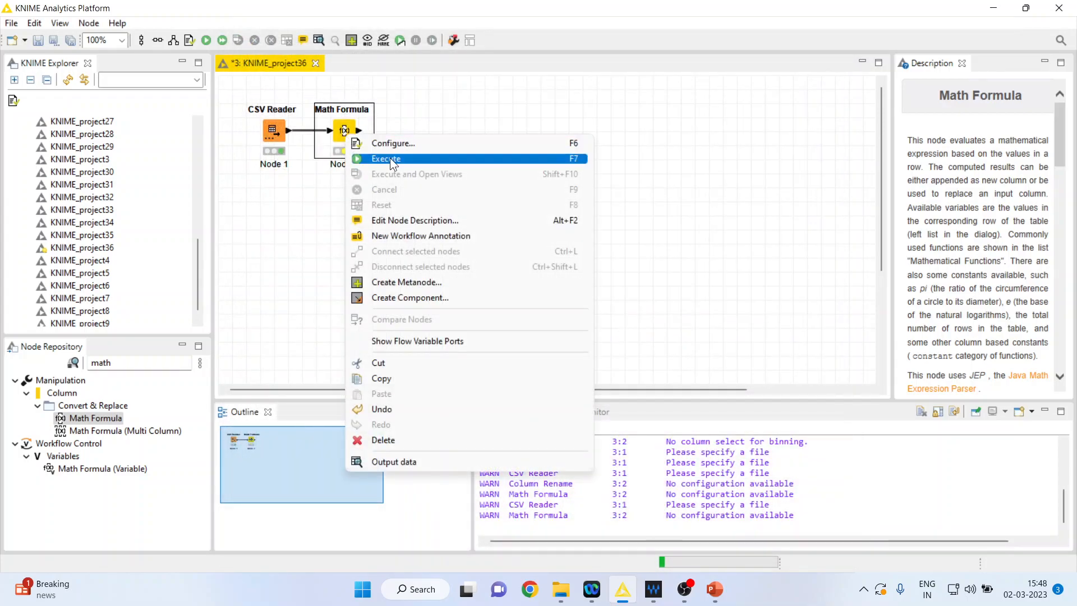
# Execute the Math Formula node and inspect its output table with the Log of Age column.
pyautogui.click(385, 159)
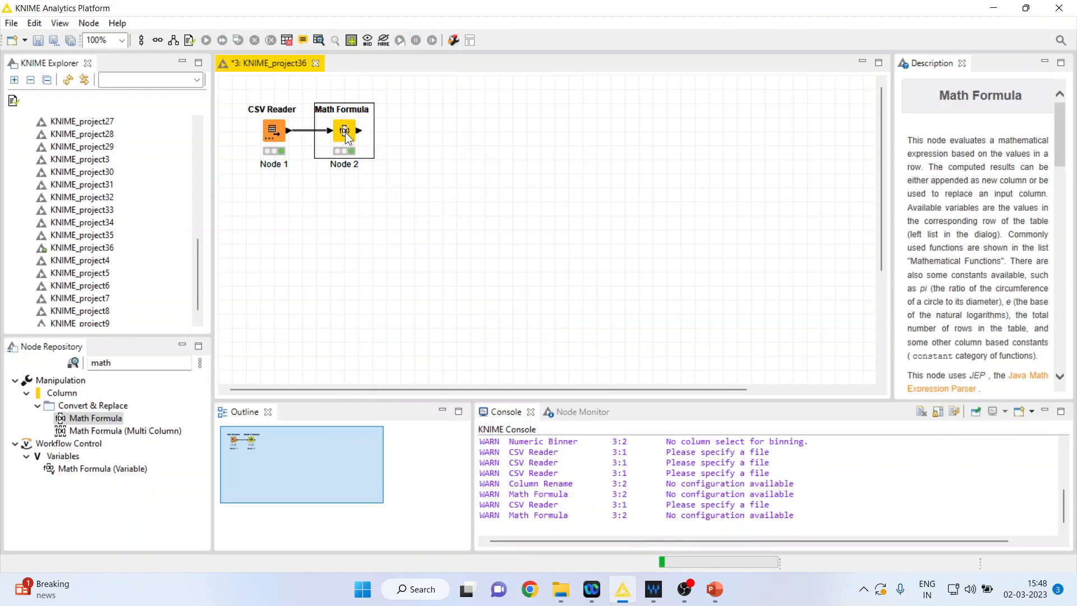
pyautogui.rightClick(344, 130)
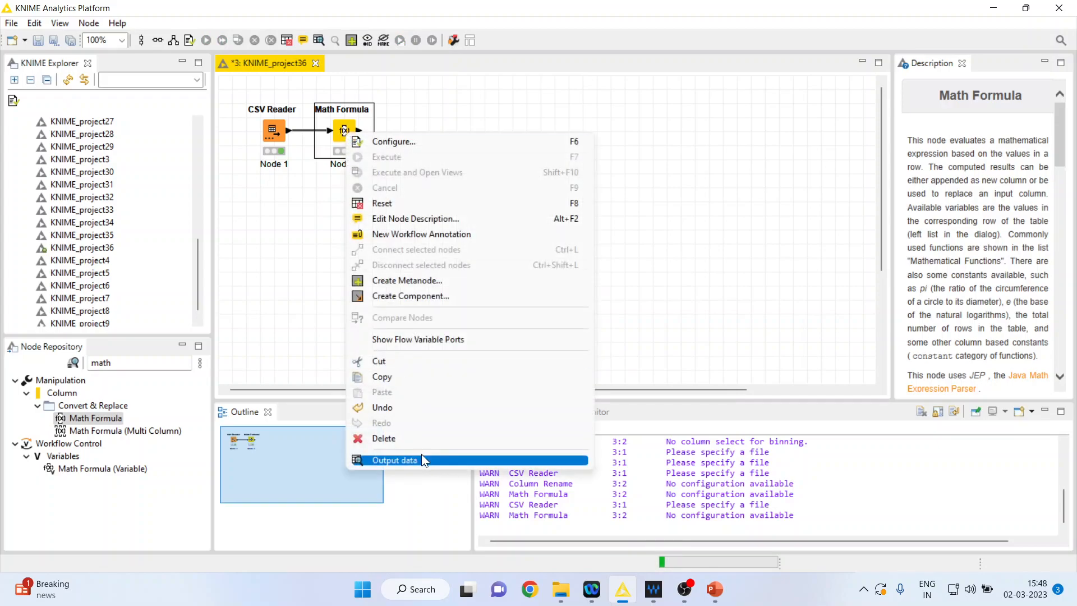
pyautogui.click(395, 460)
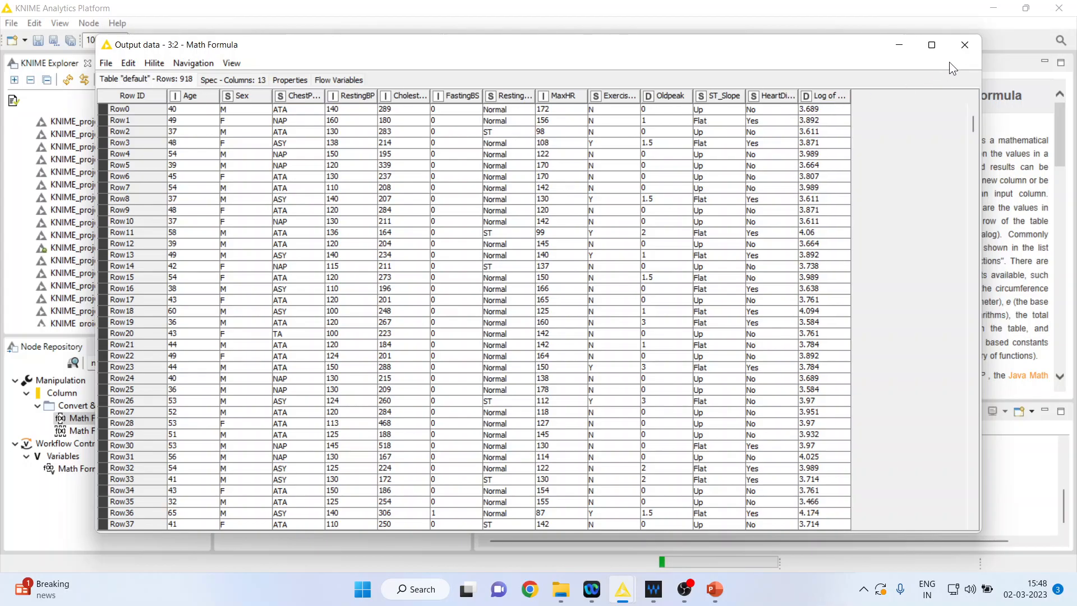
pyautogui.click(965, 45)
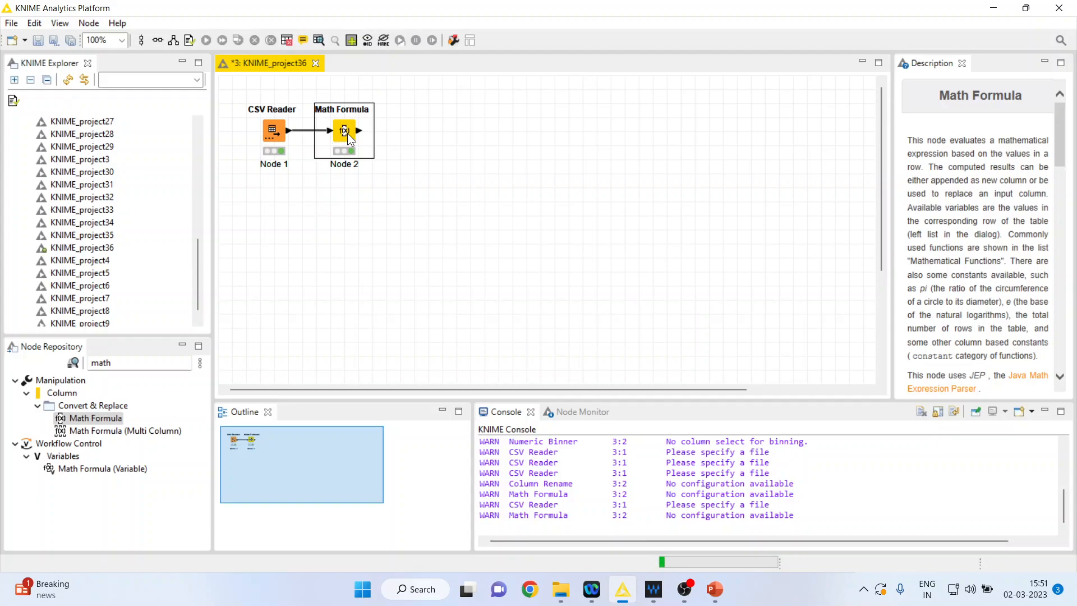
# Reset the Math Formula node to its unexecuted state, confirming the reset.
pyautogui.rightClick(344, 130)
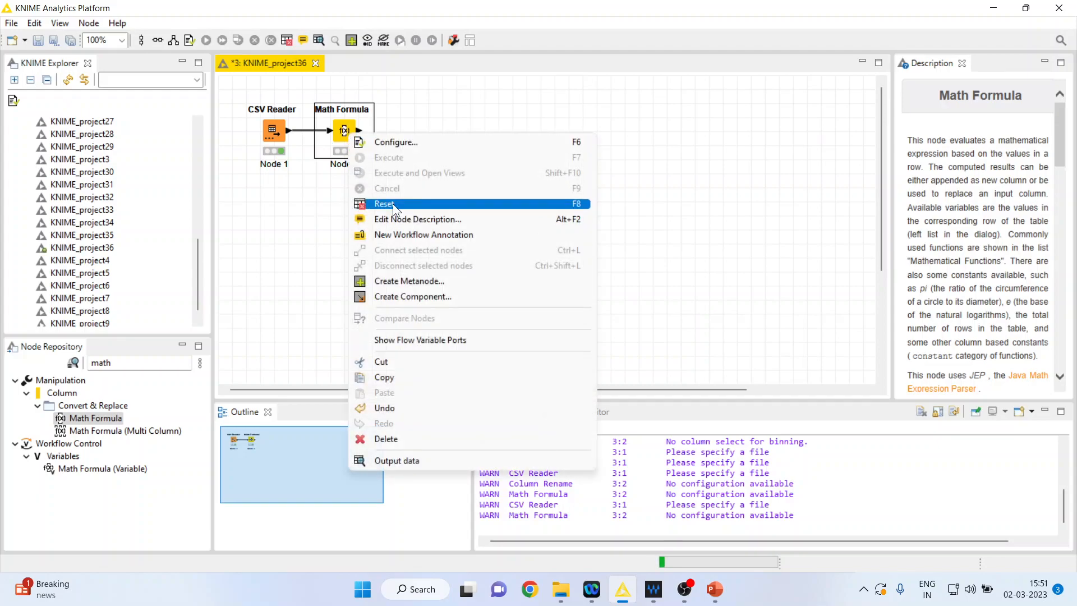
pyautogui.click(385, 203)
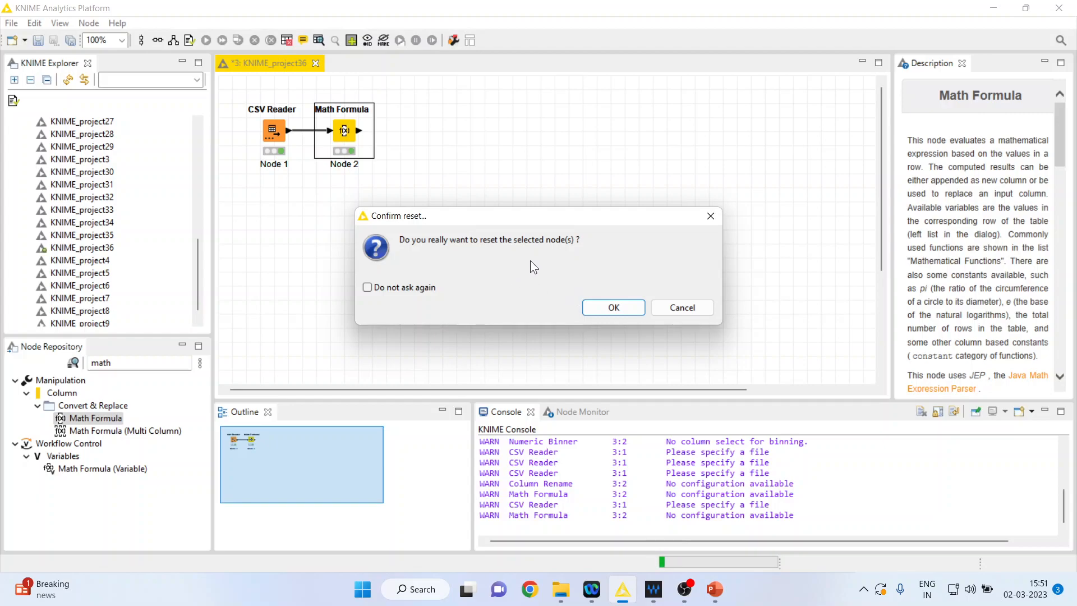
pyautogui.click(612, 308)
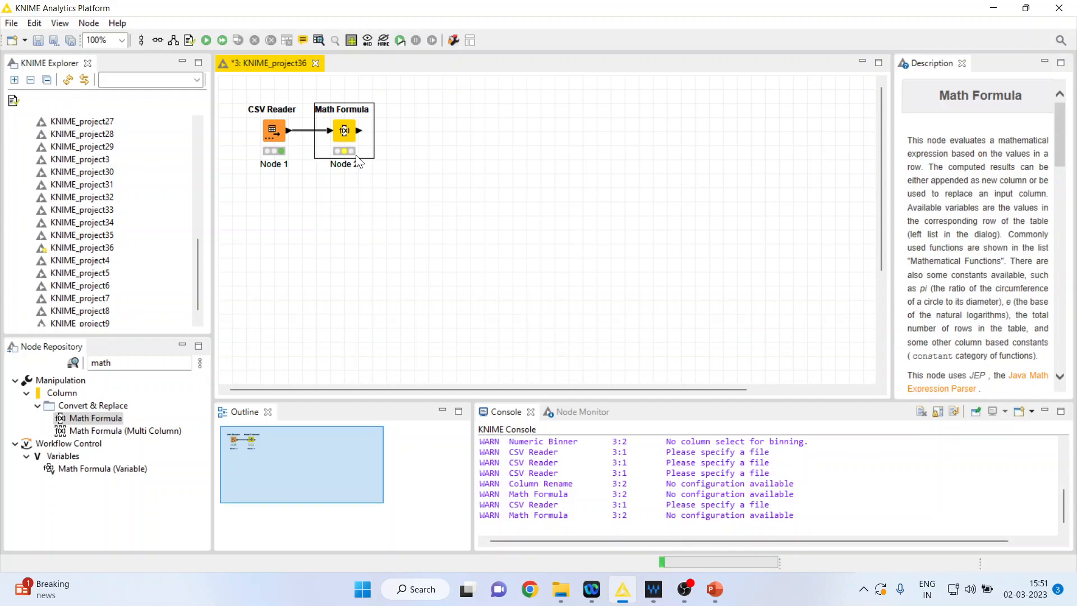
pyautogui.moveTo(349, 129)
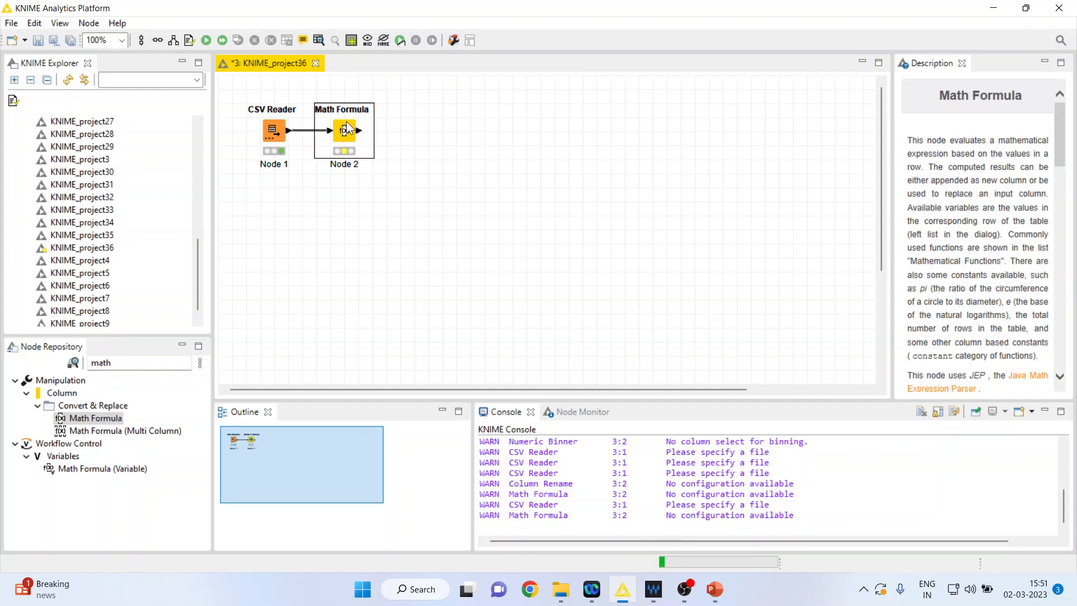
# Change the expression to $Age$*12 and name the appended column 'Age in Months'.
pyautogui.doubleClick(343, 130)
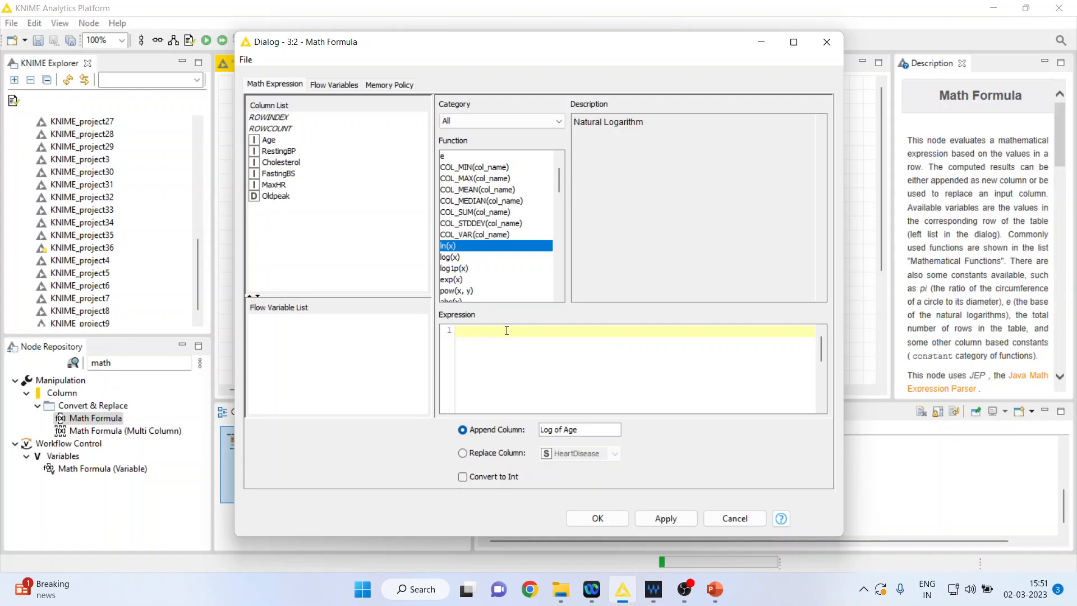
pyautogui.doubleClick(268, 139)
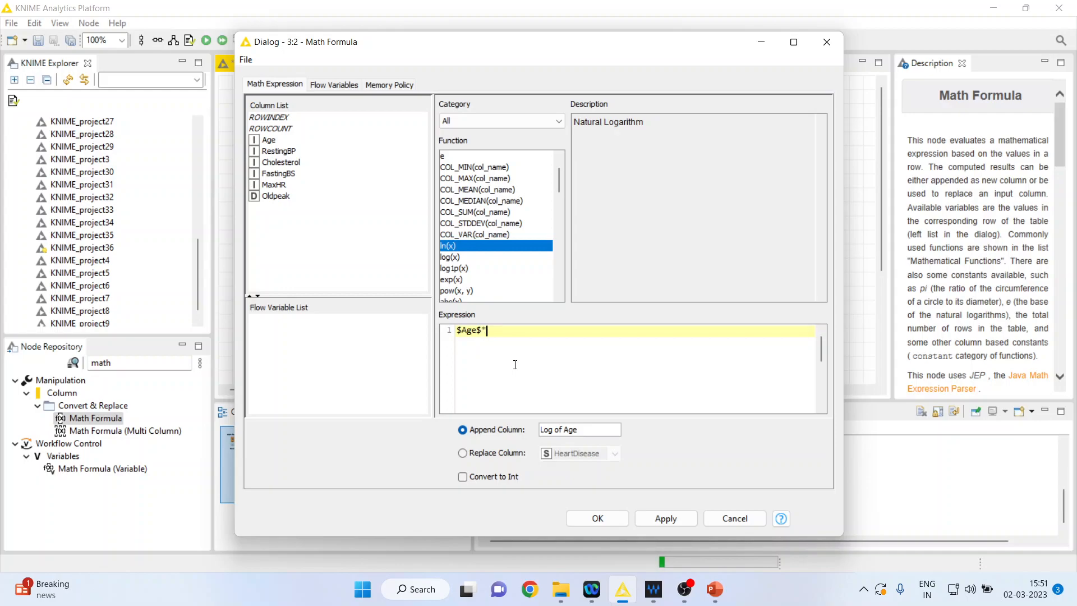
pyautogui.write('*12')
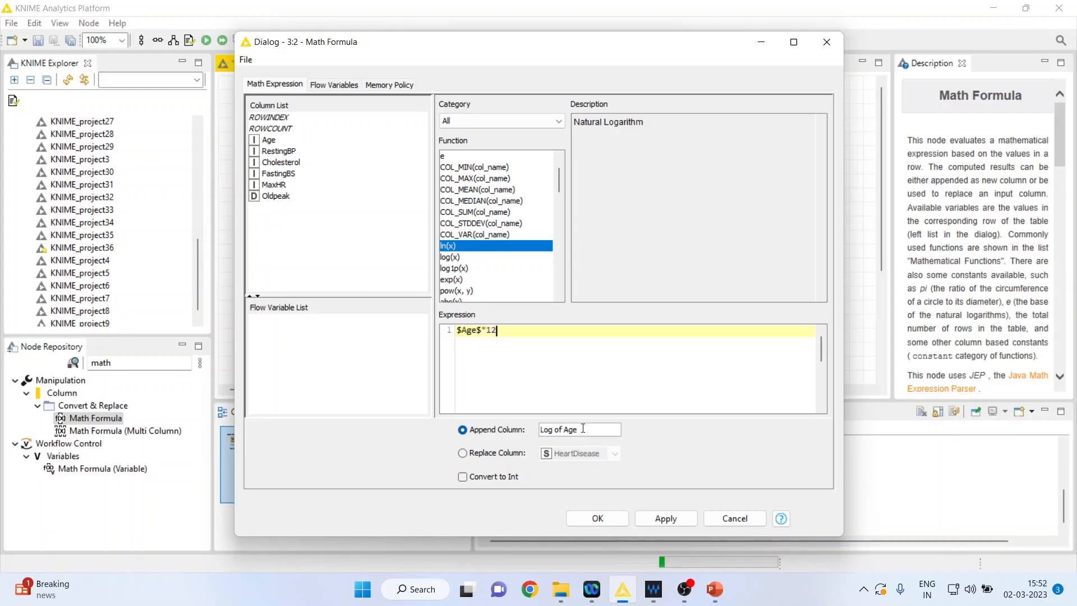
pyautogui.tripleClick(557, 429)
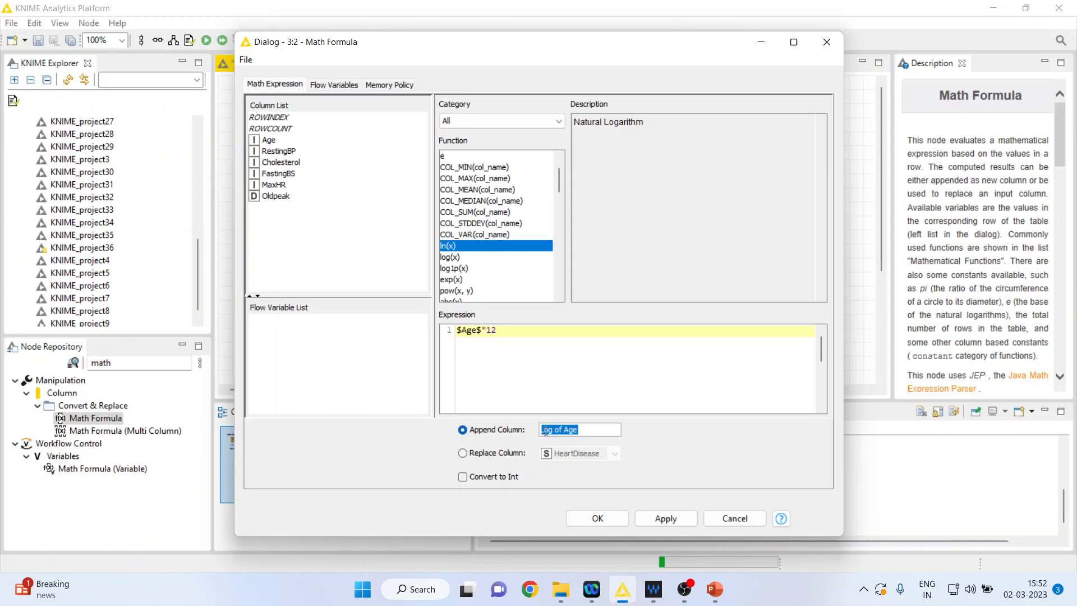
pyautogui.write('Age in Month')
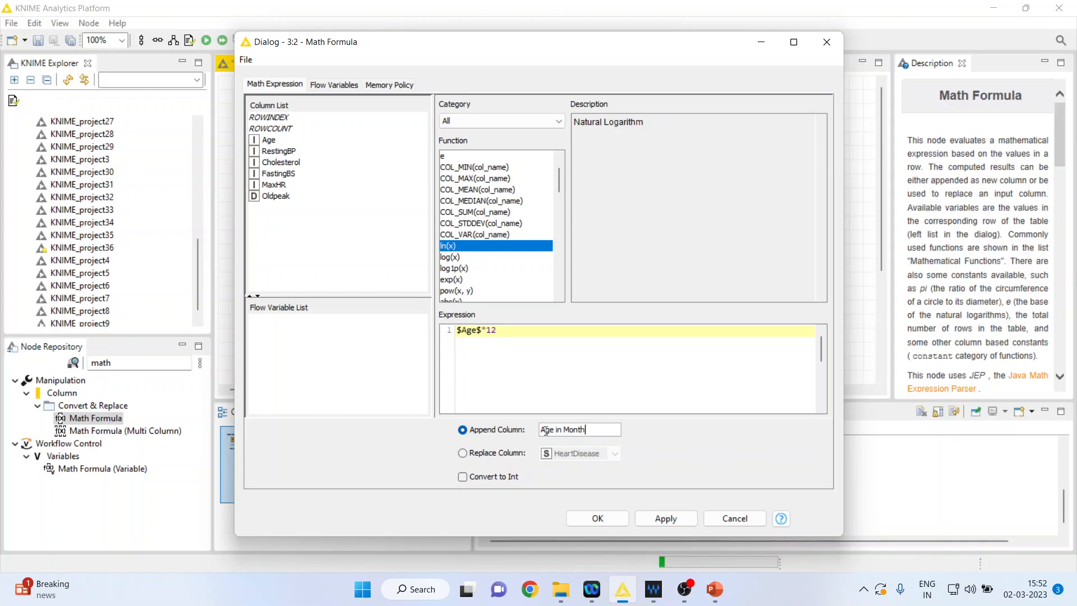
pyautogui.write('s')
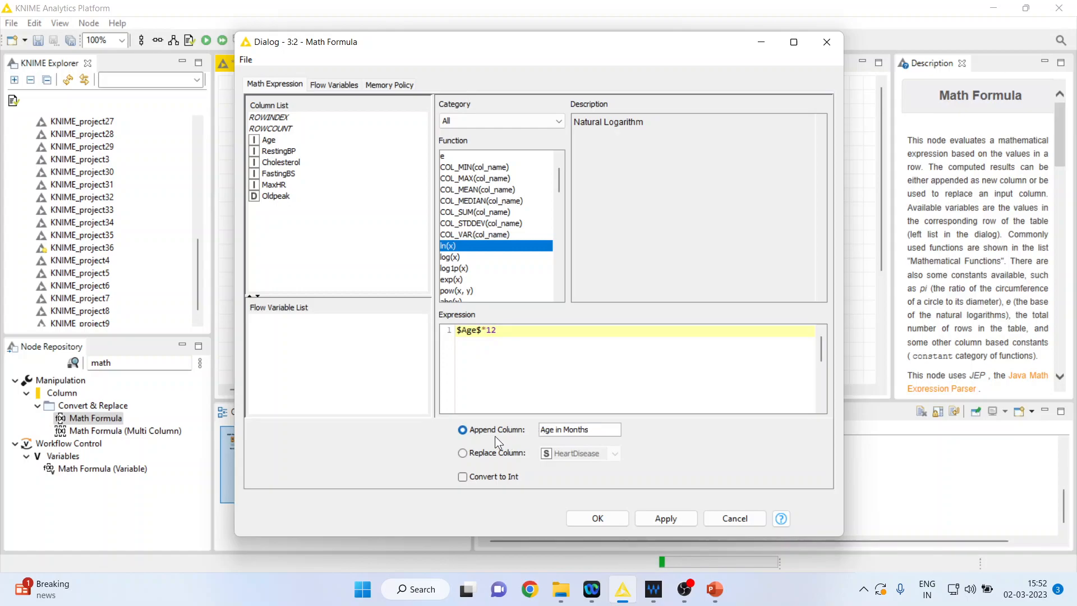
pyautogui.moveTo(491, 429)
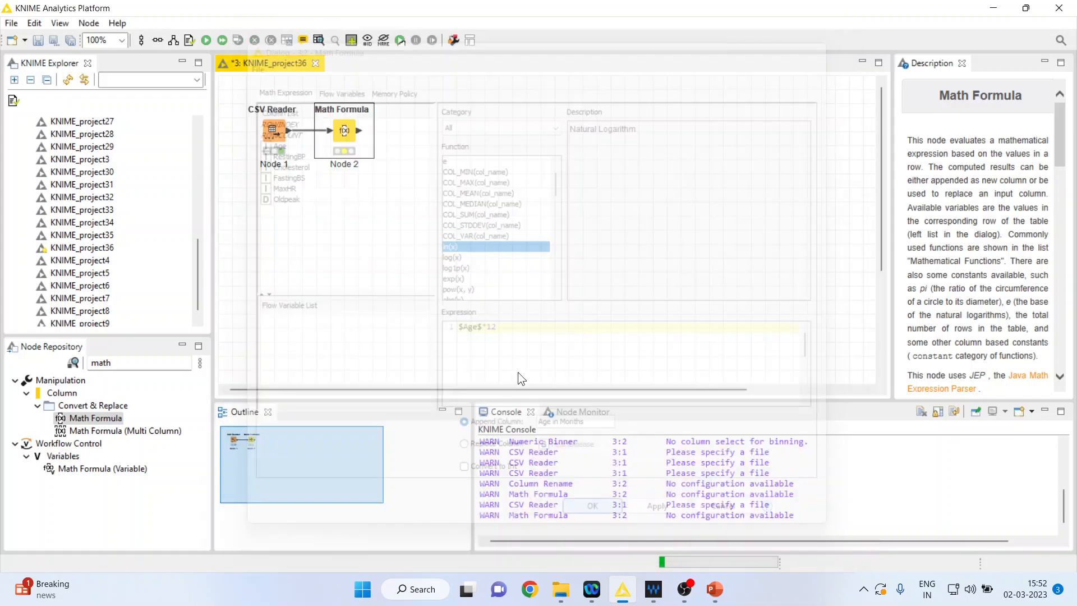
# Execute the updated node, view its Age in Months output, then show the Thank You slide.
pyautogui.rightClick(343, 130)
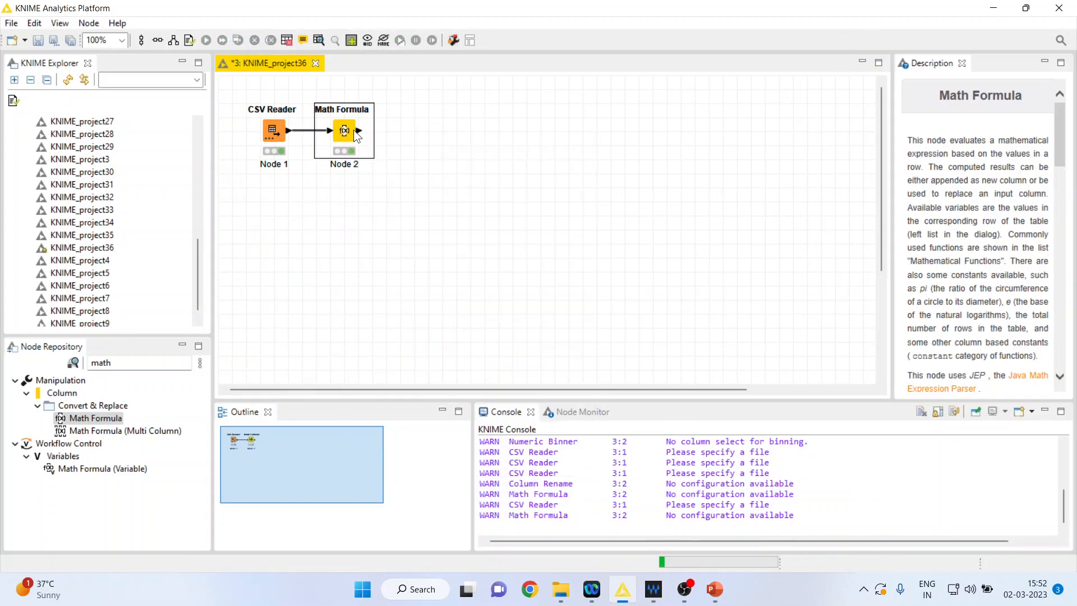
pyautogui.rightClick(344, 130)
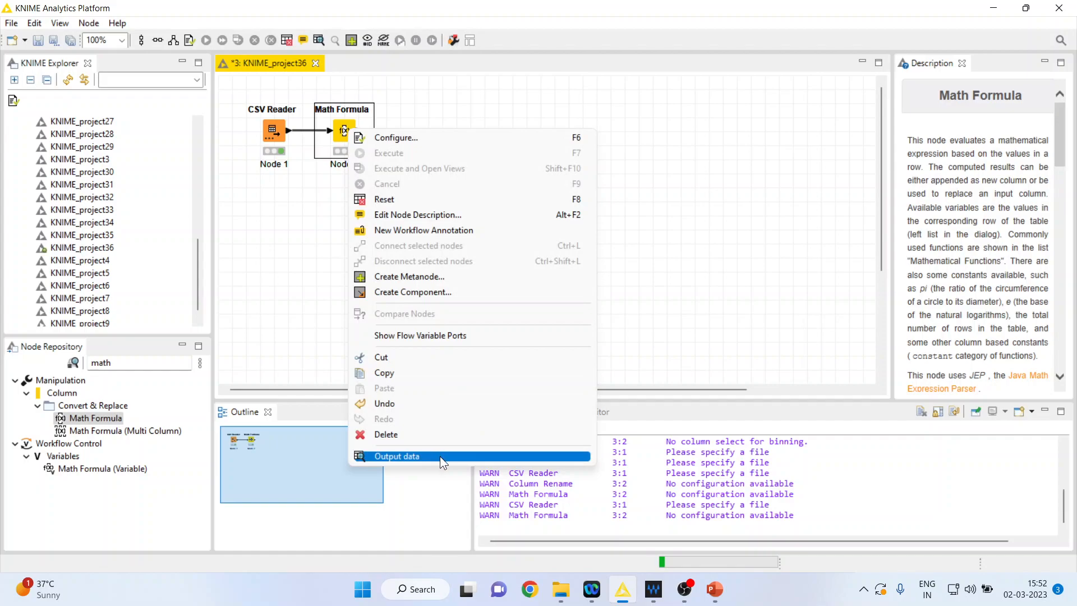
pyautogui.click(397, 456)
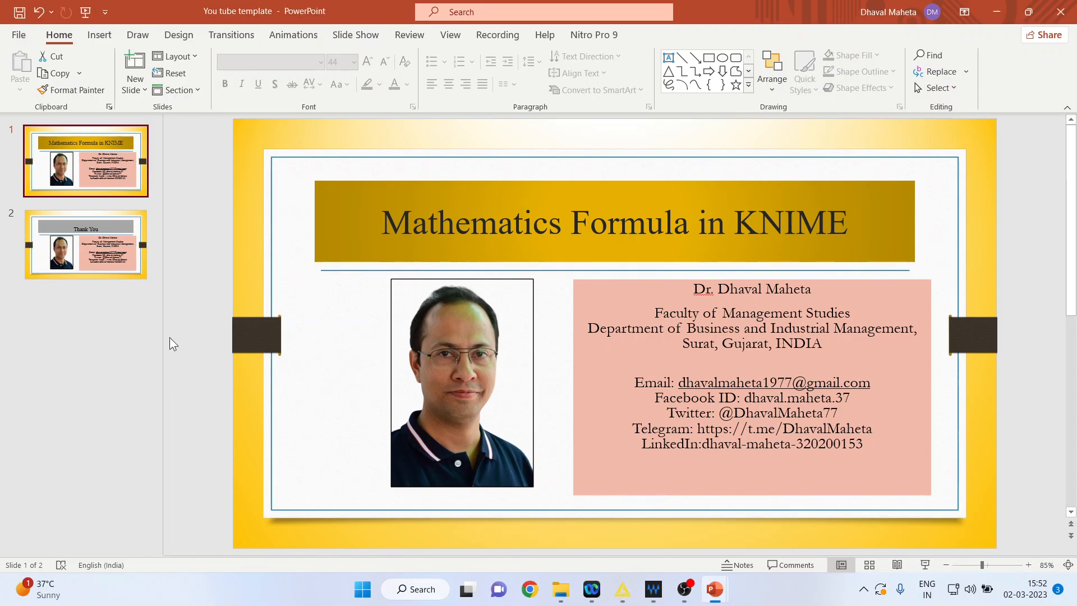
pyautogui.click(86, 245)
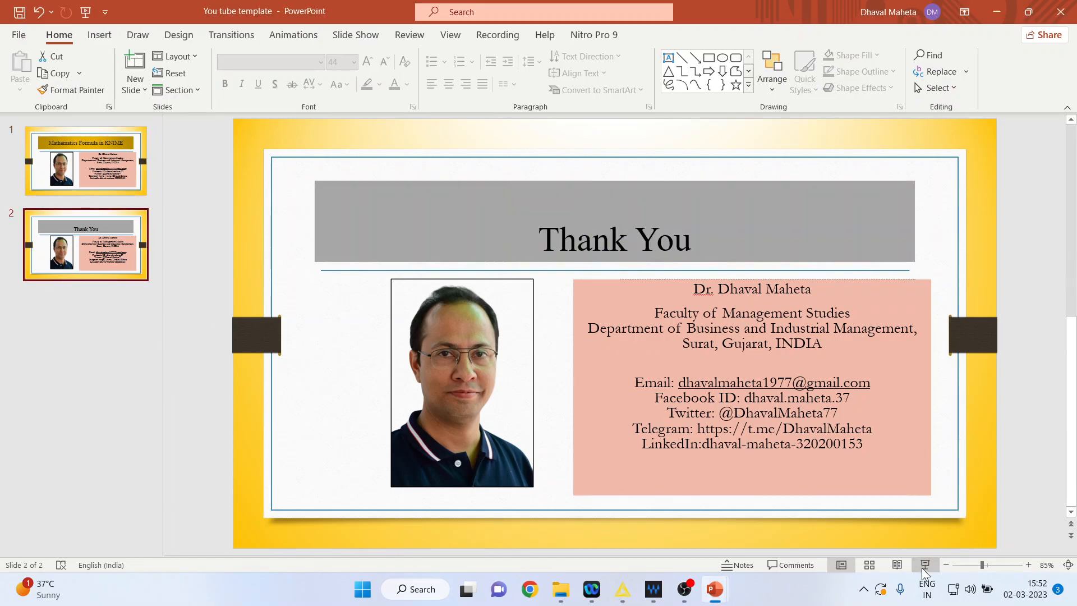